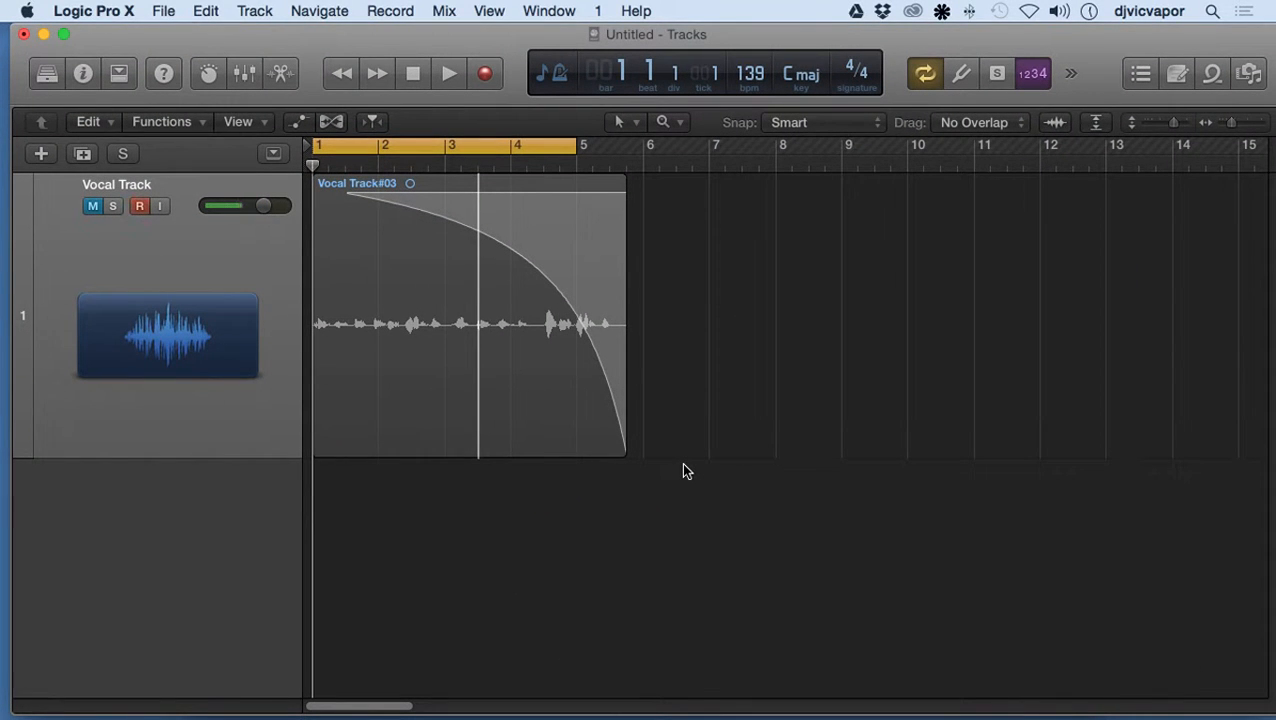
mouse_move(692, 474)
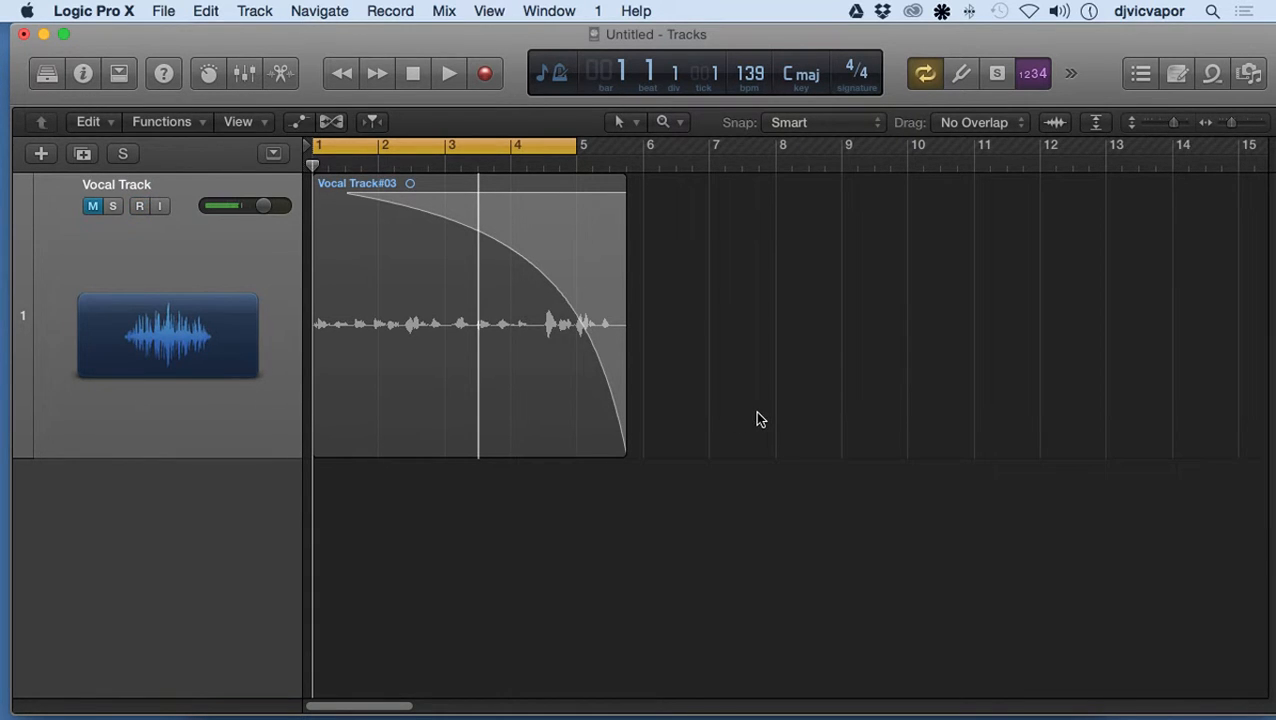
mouse_move(736, 384)
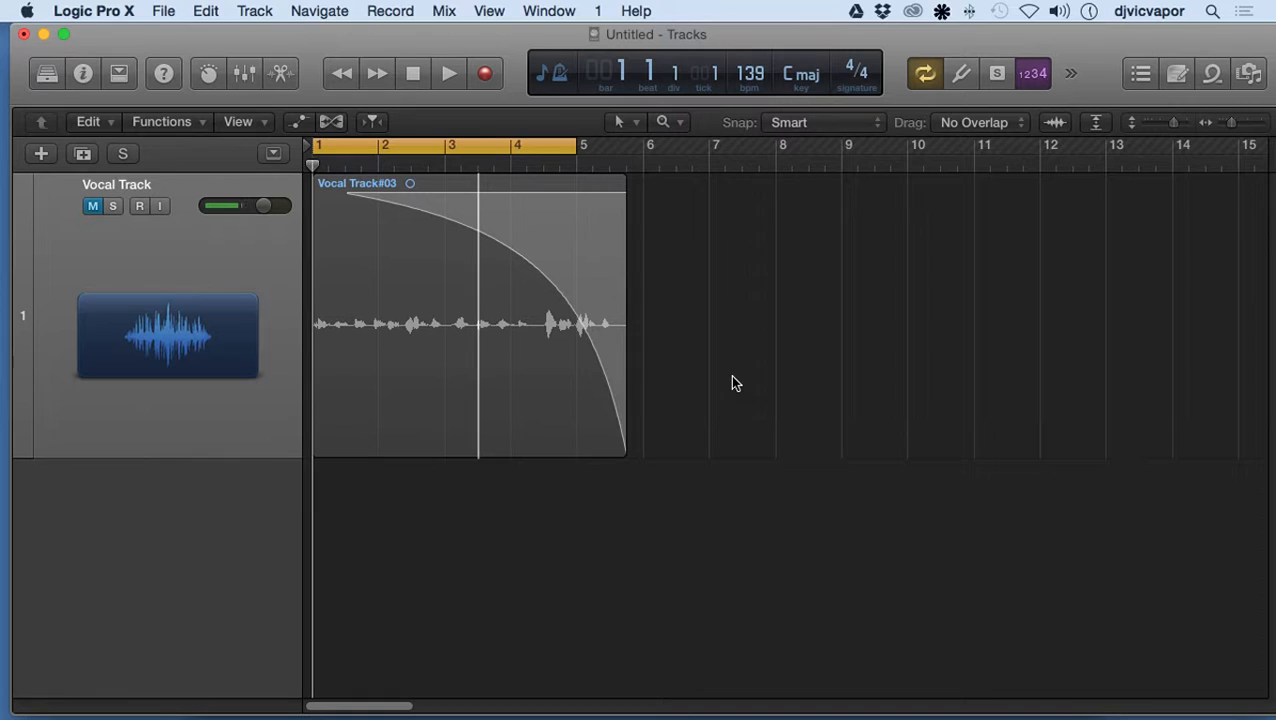
Enlarge the Vocal Track region using the Horizontal and Vertical Zoom sliders so the waveform shows wider and taller
click(140, 206)
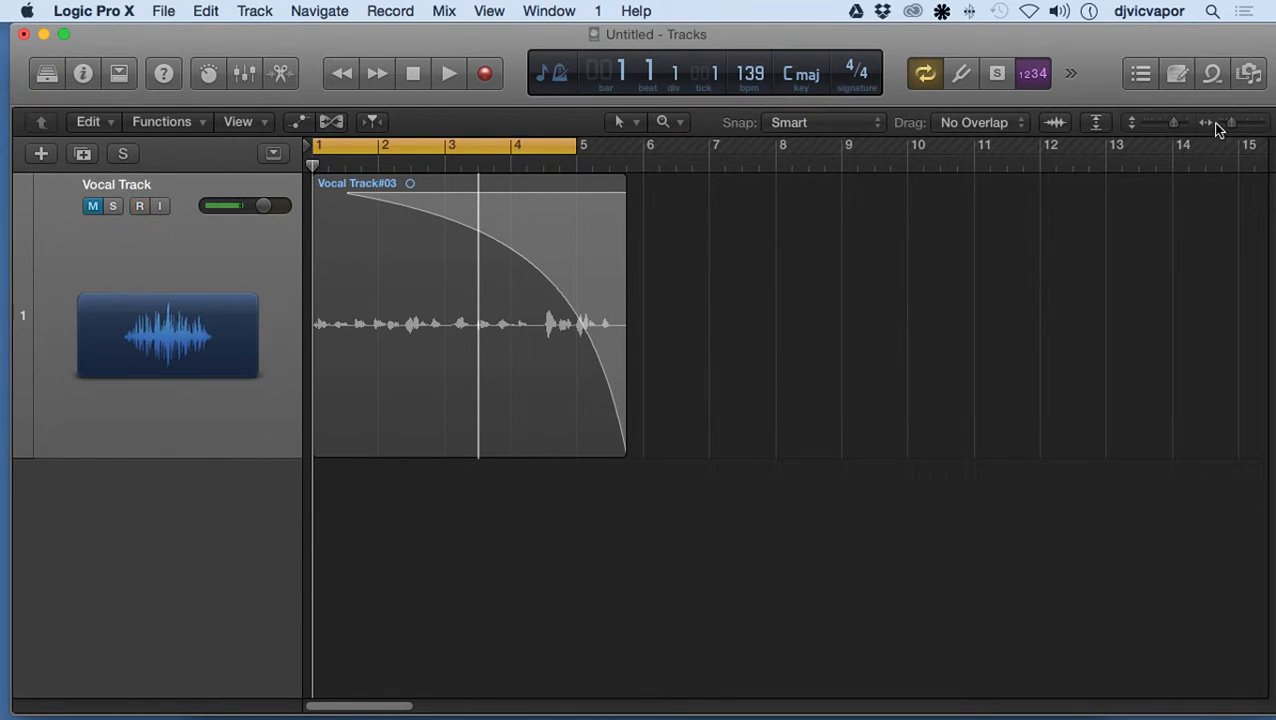
click(1236, 122)
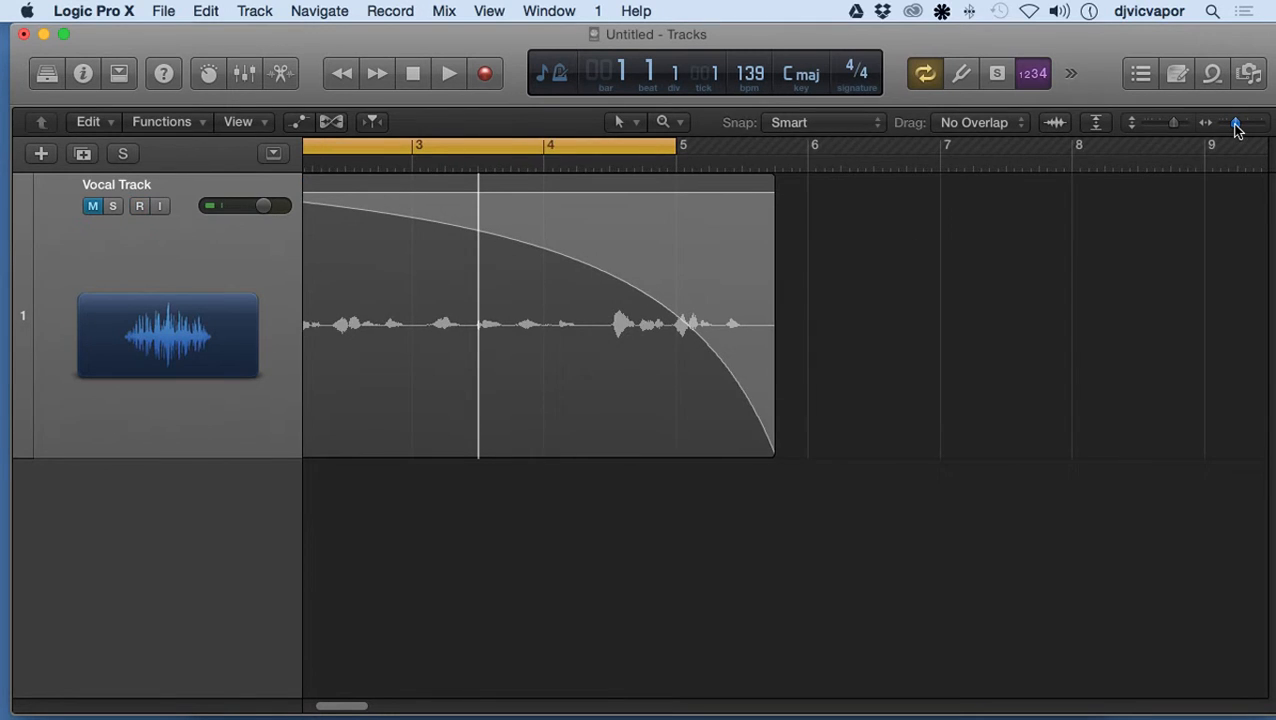
click(1236, 122)
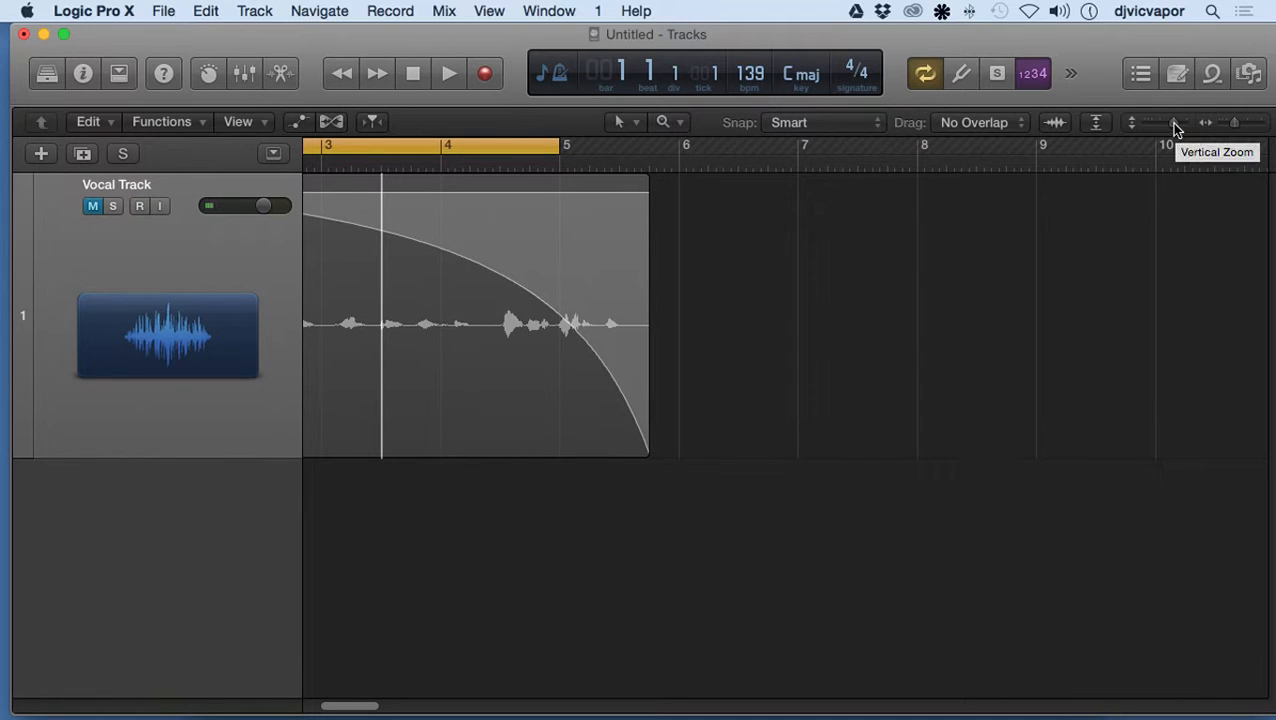
mouse_move(1238, 130)
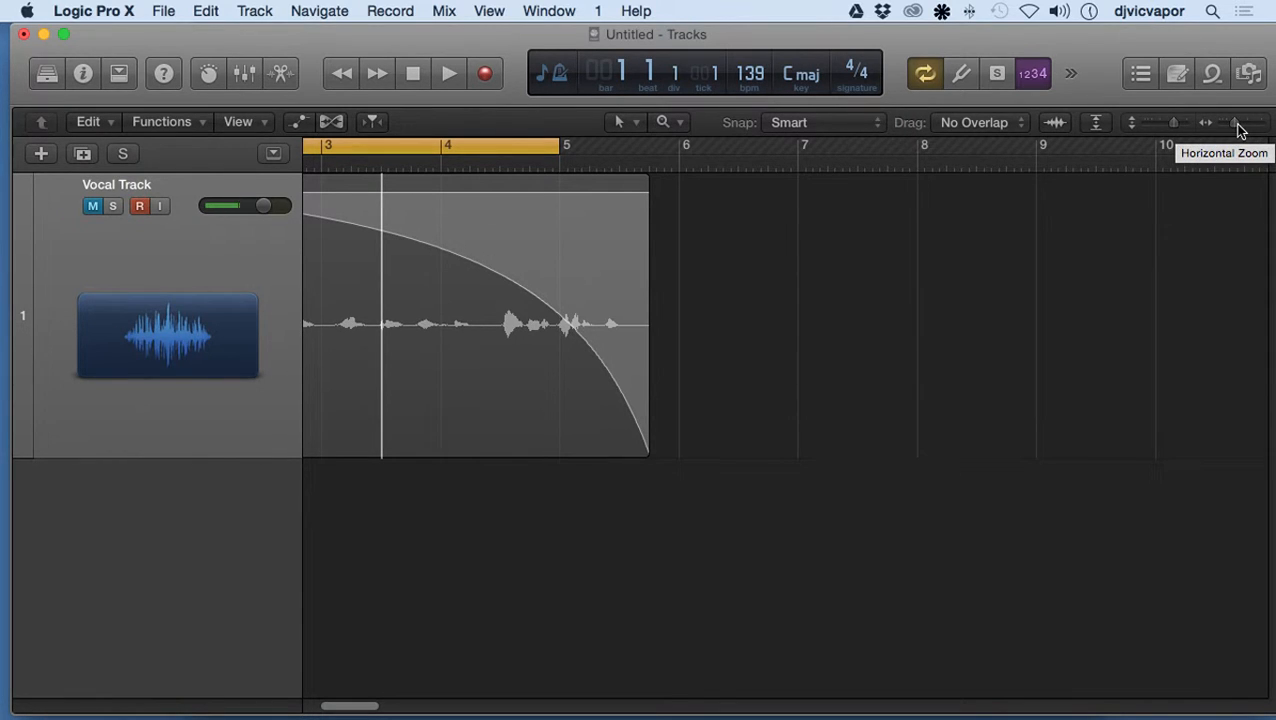
click(1160, 122)
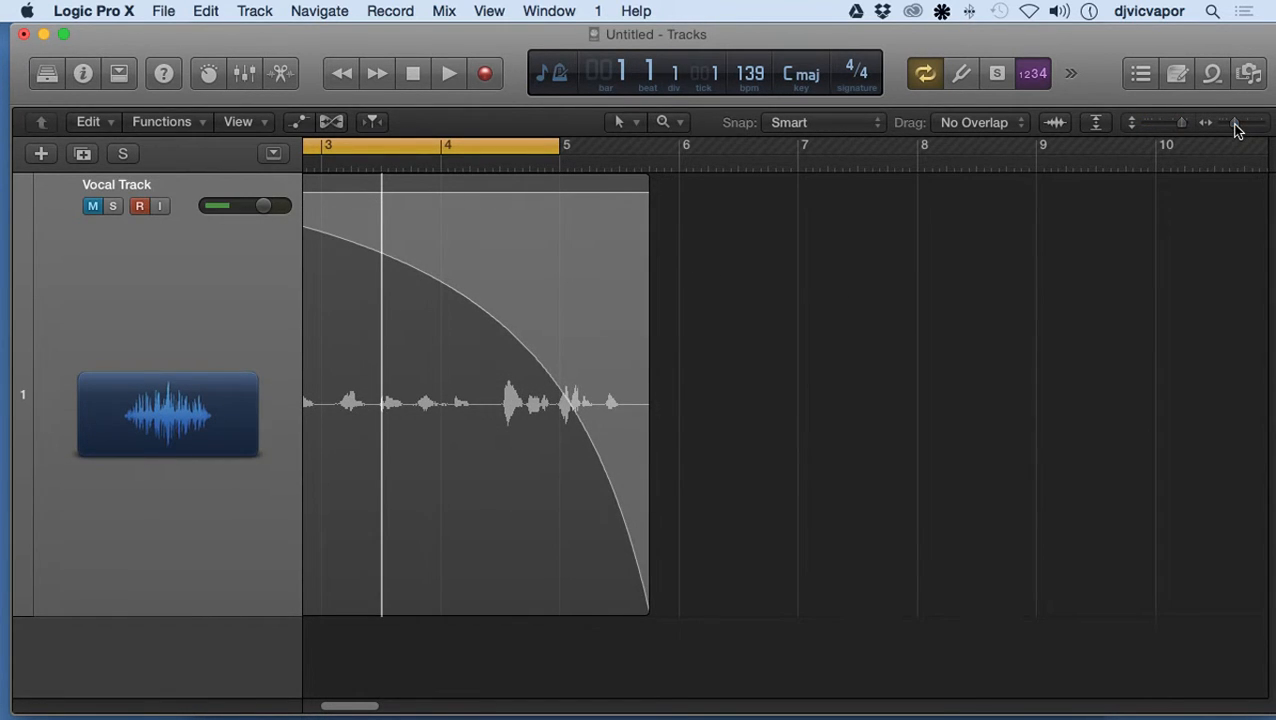
click(1236, 122)
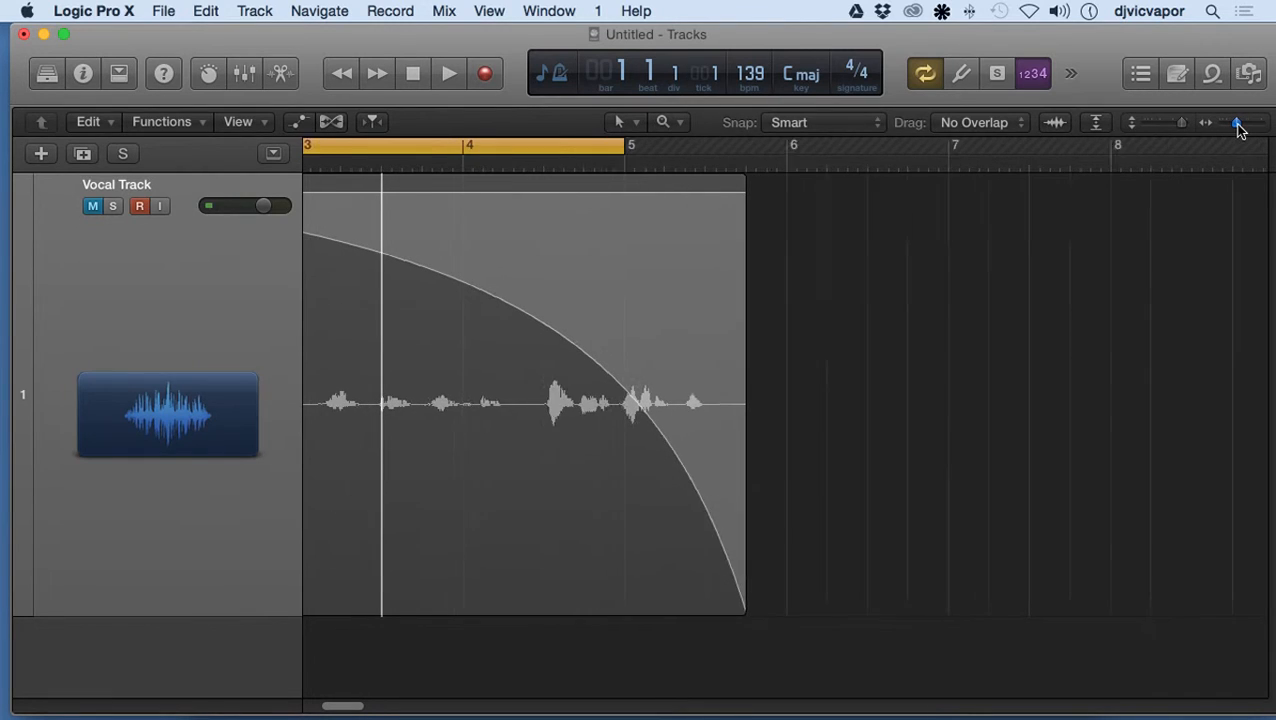
click(1238, 122)
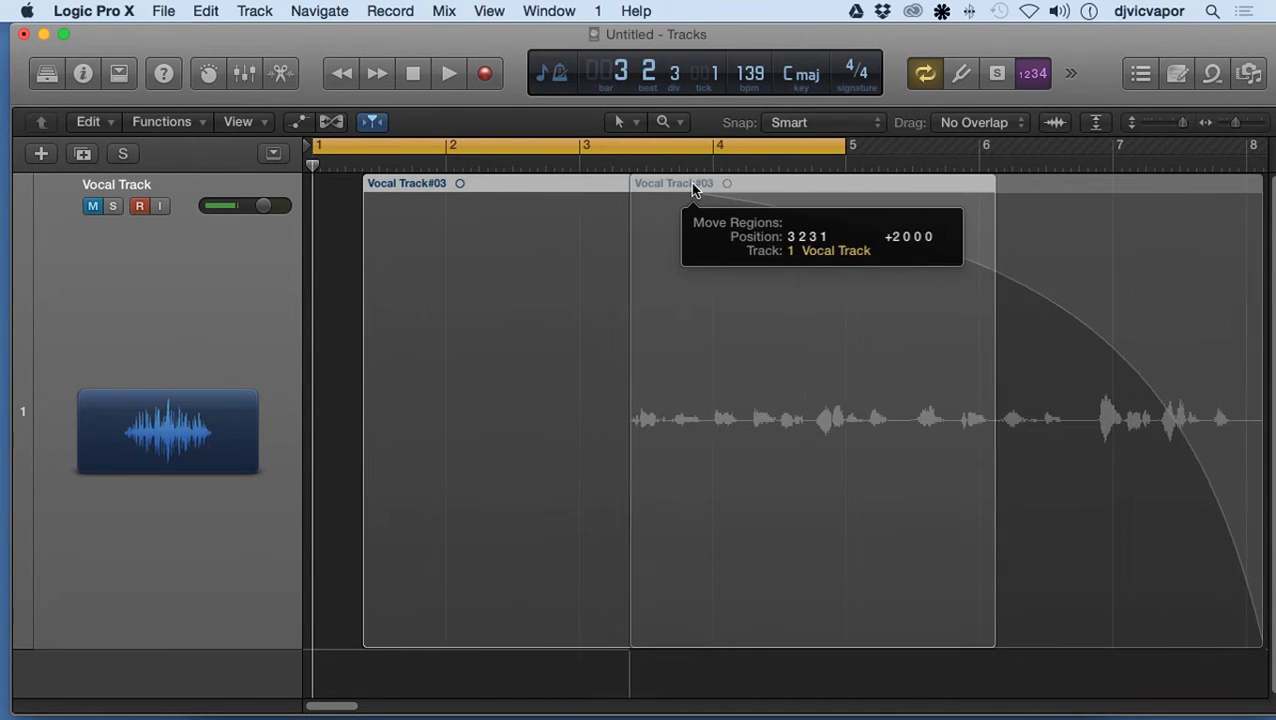
Drag the Vocal Track region back so it starts just after bar 1
drag(690, 190, 524, 196)
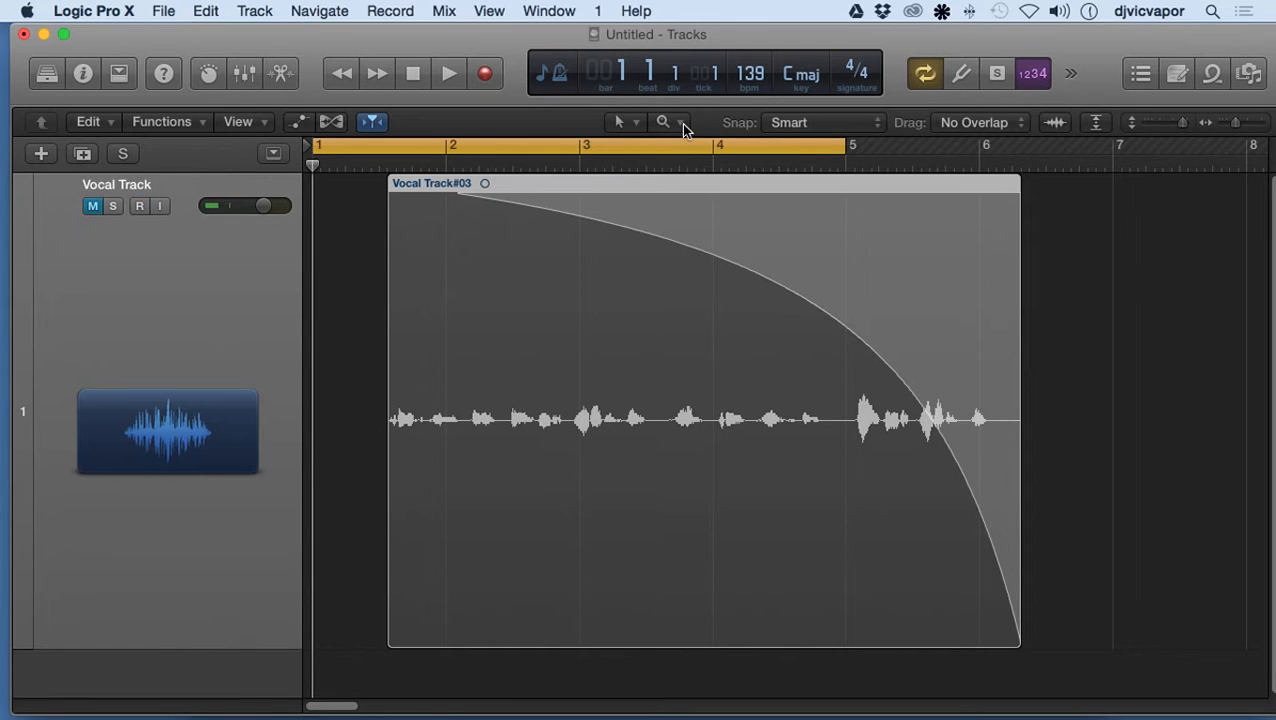
Switch to the Fade Tool and reshape the region's fade-out into a short steep curve
click(680, 122)
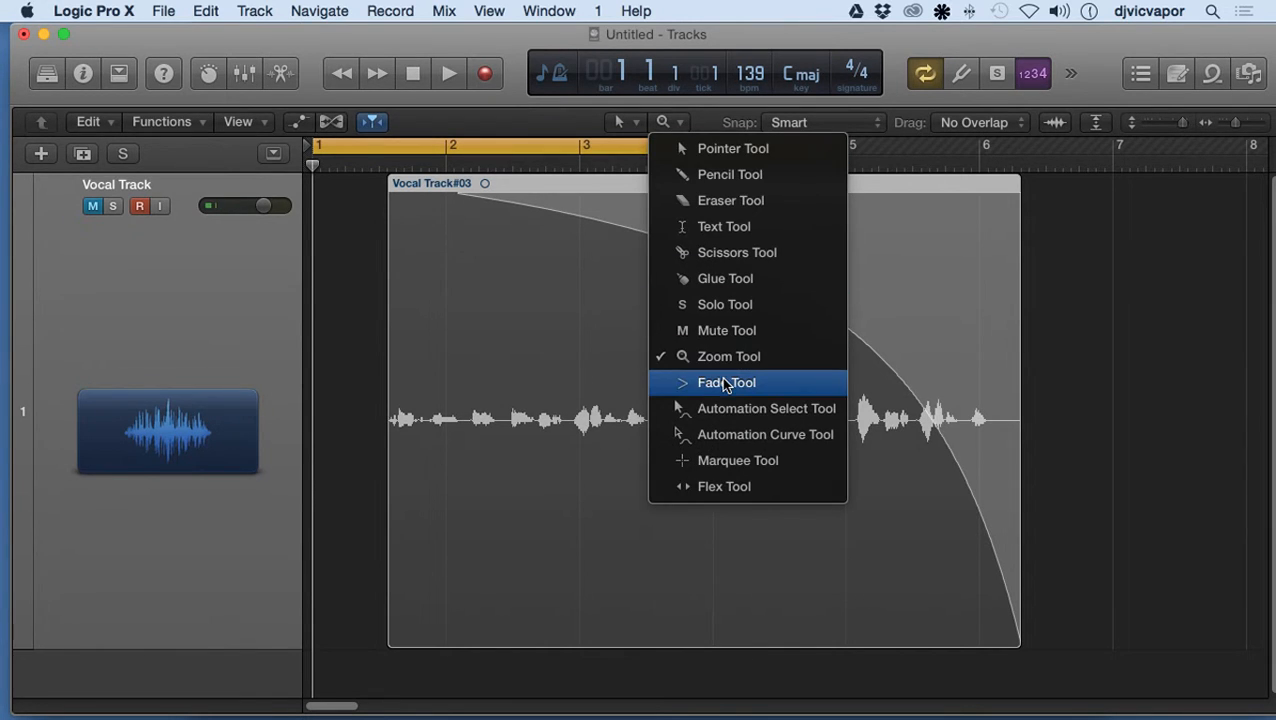
click(728, 382)
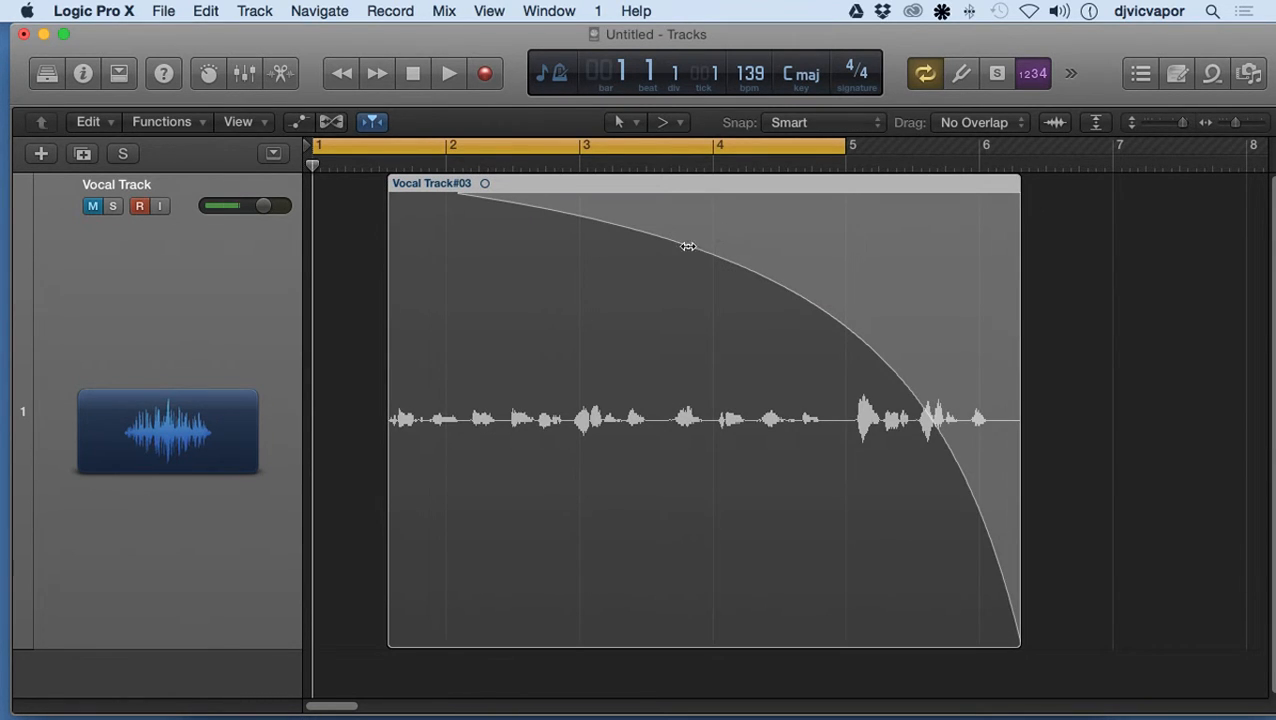
drag(688, 246, 480, 212)
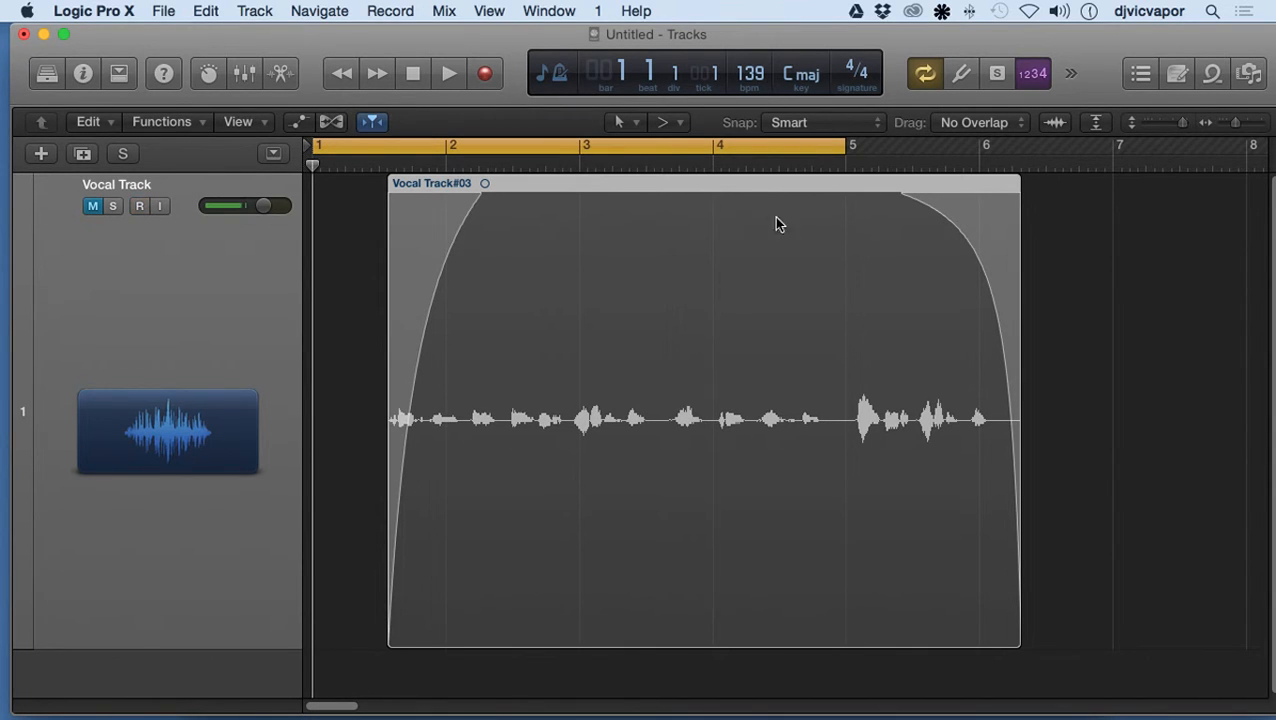
mouse_move(970, 218)
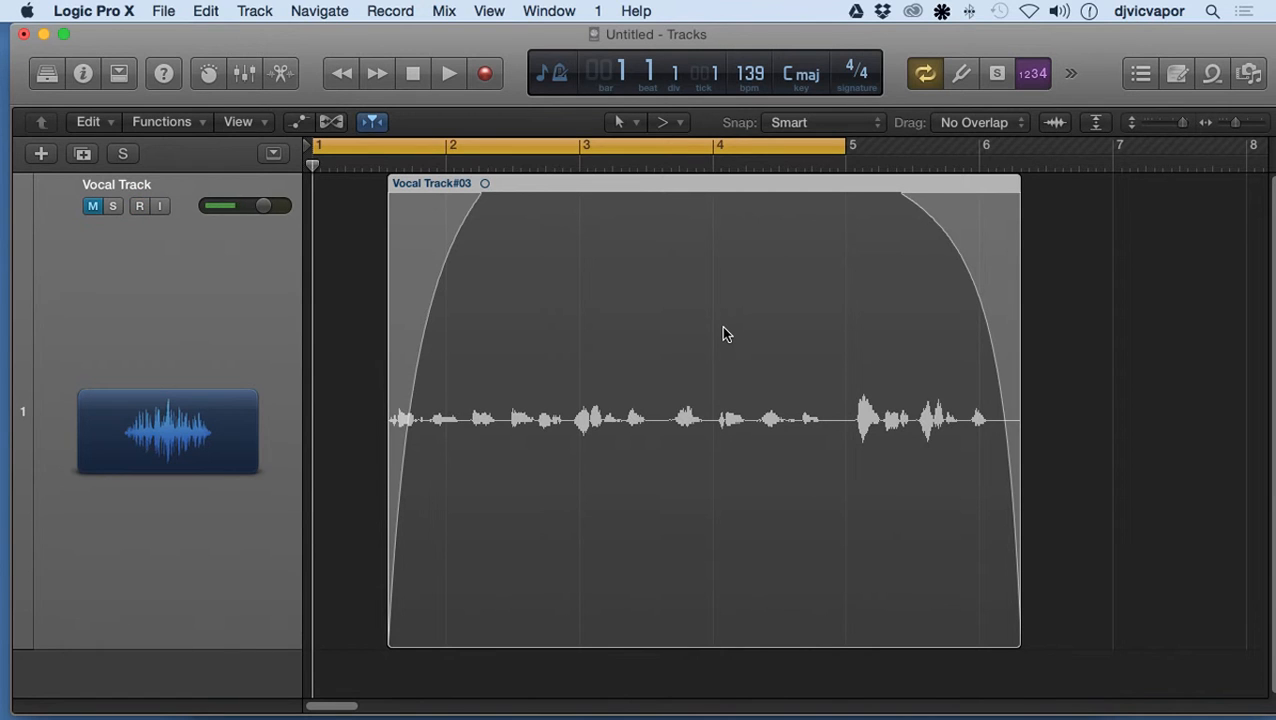
mouse_move(912, 196)
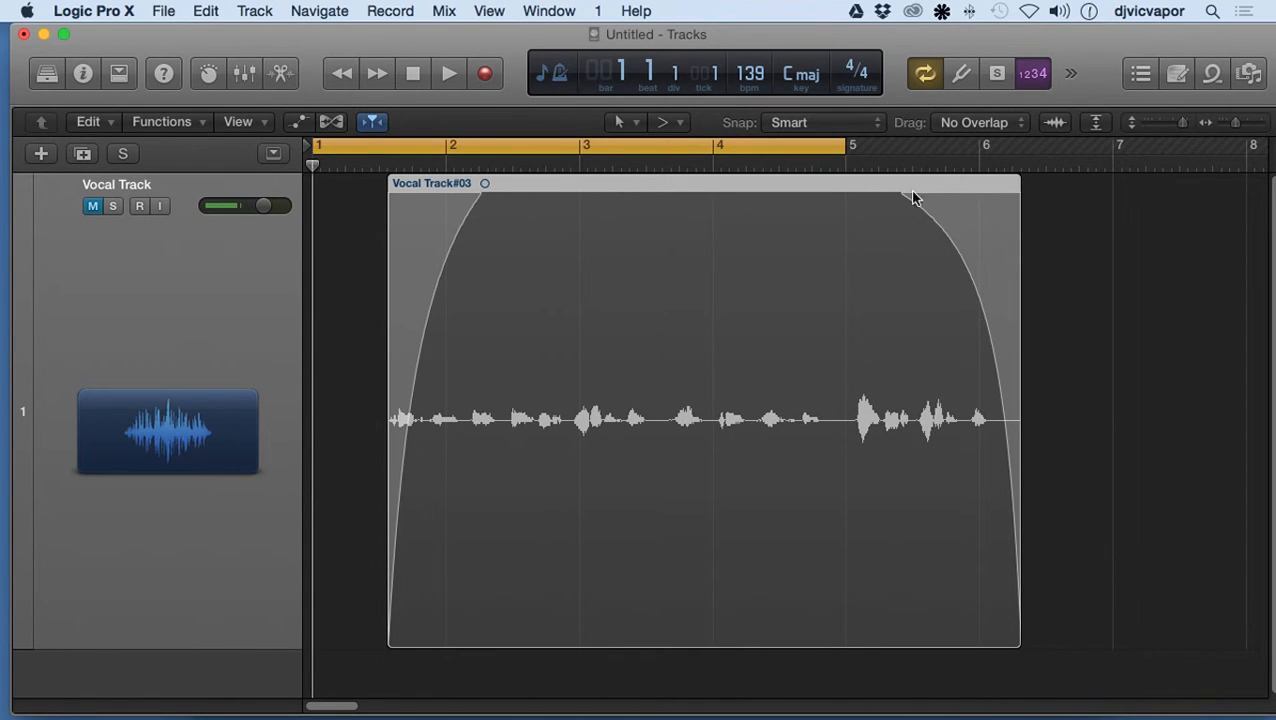
Adjust the fade-out at the region's end before the fades are deleted
drag(910, 196, 856, 206)
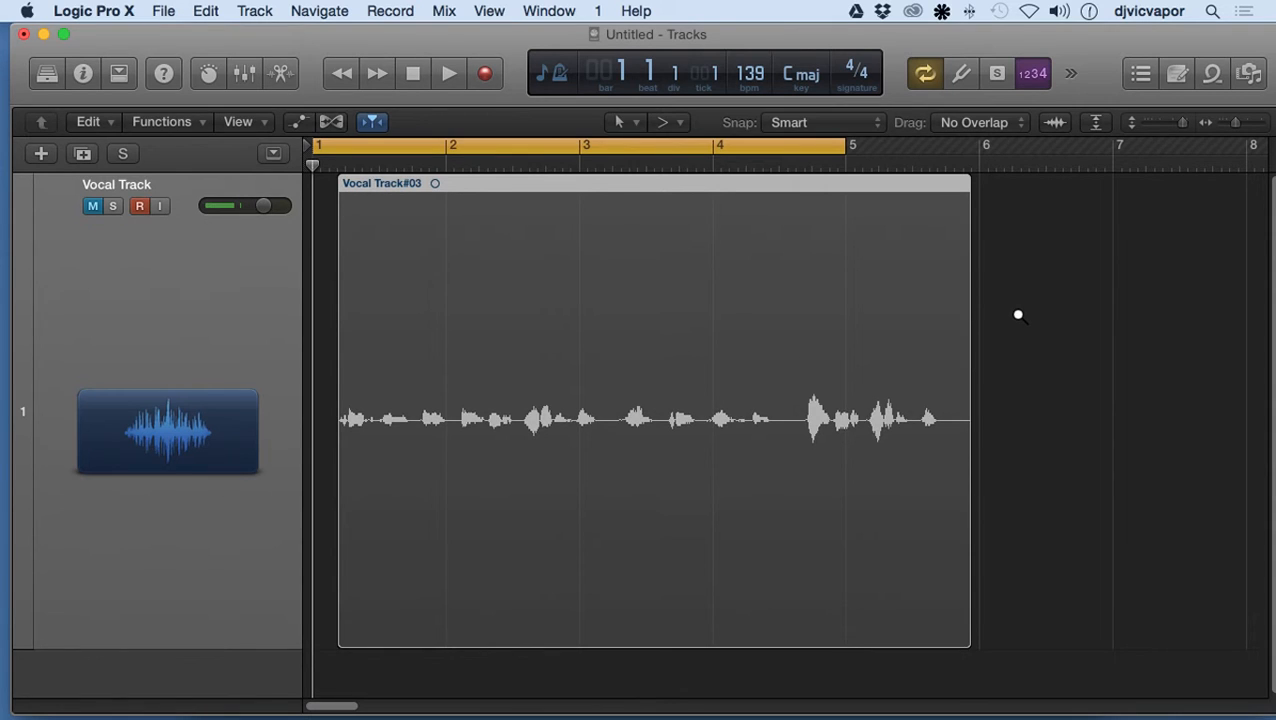
click(140, 206)
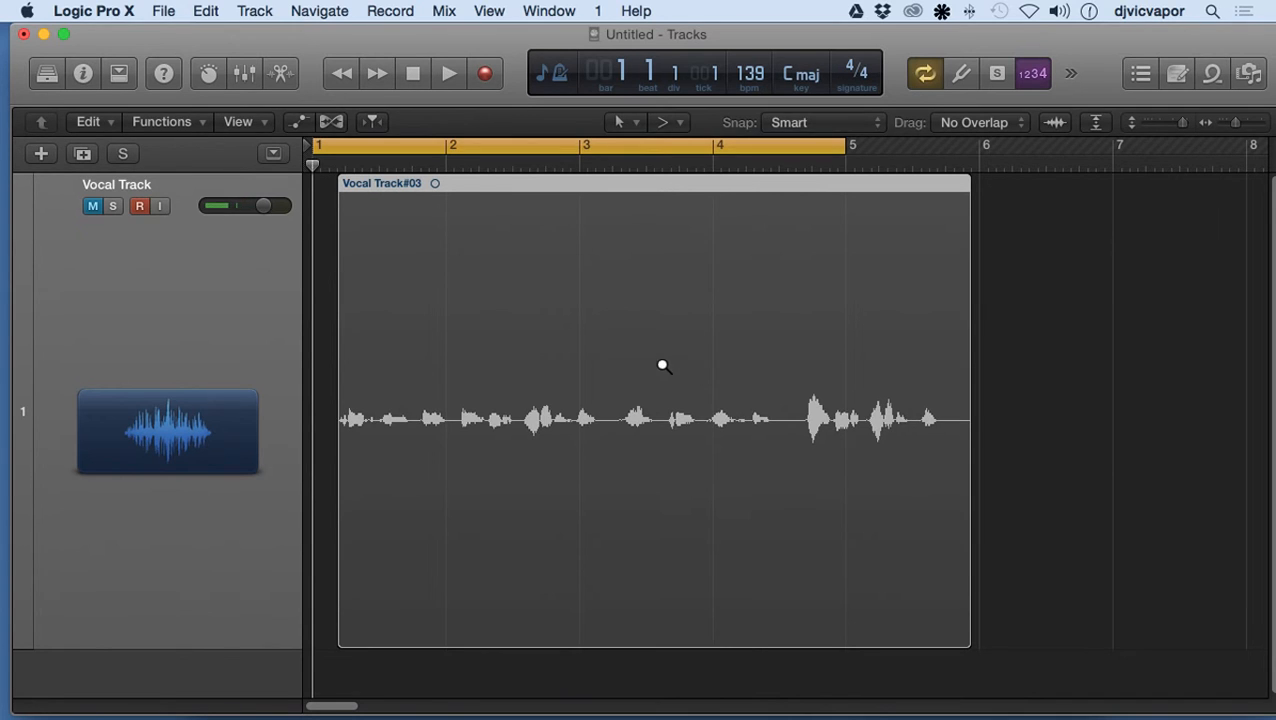
drag(692, 384, 864, 460)
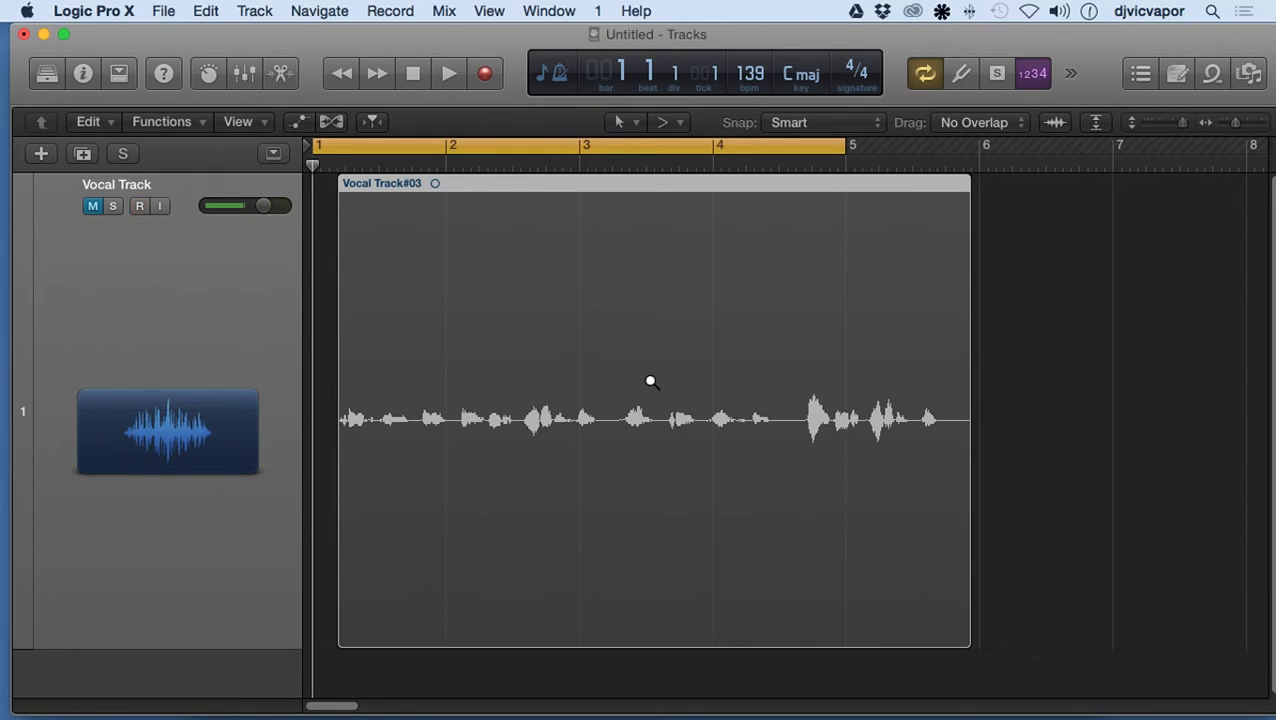
drag(652, 382, 756, 496)
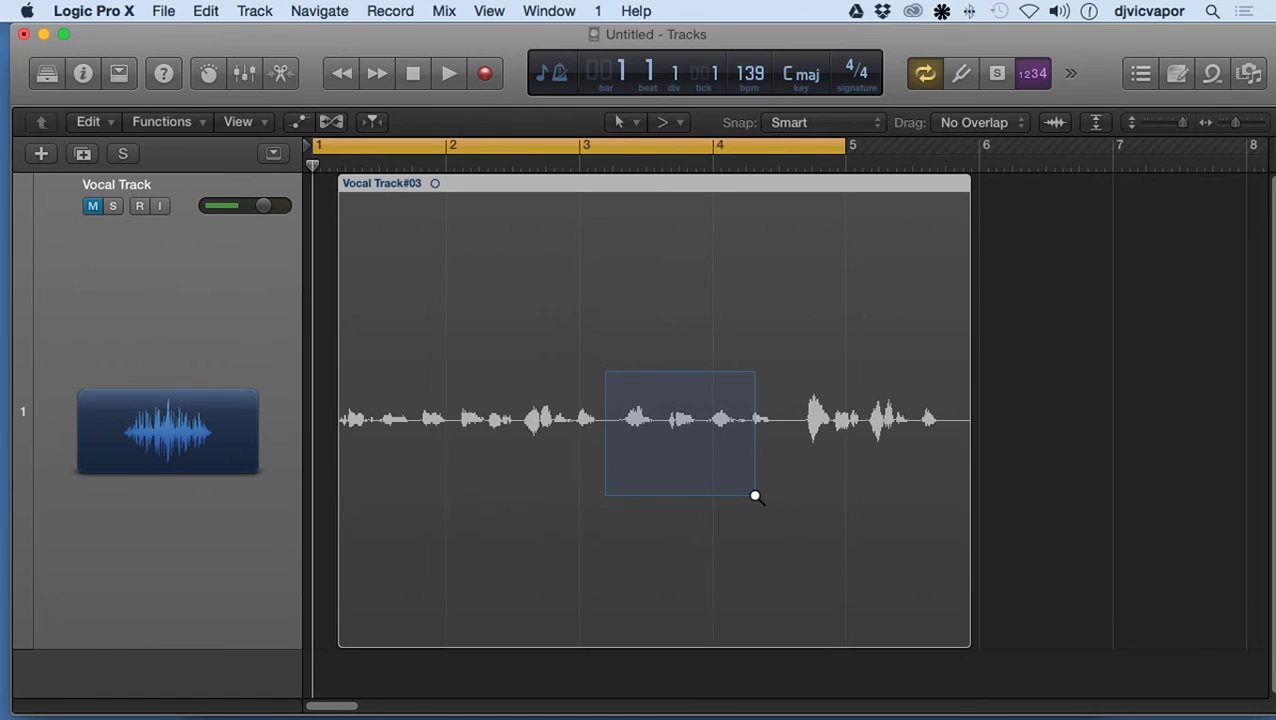